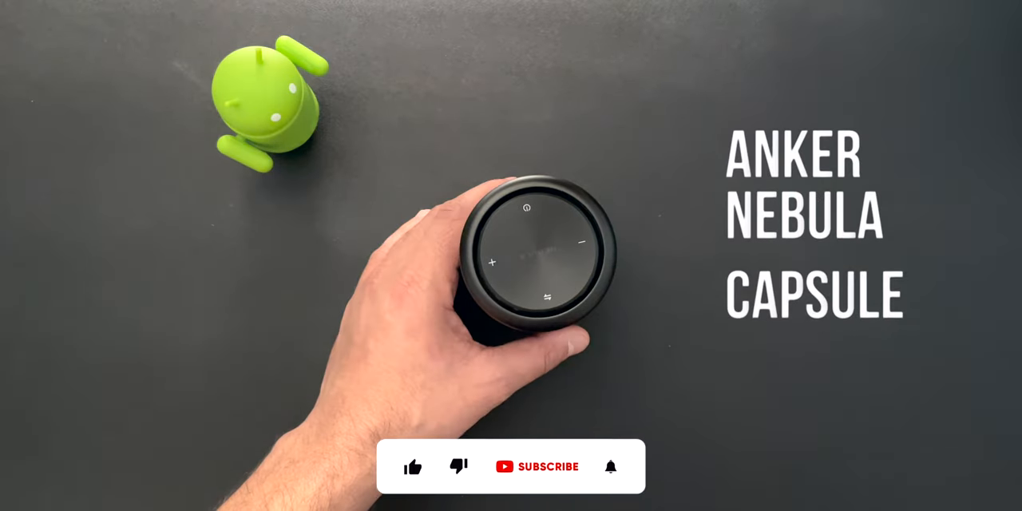
left_click(412, 456)
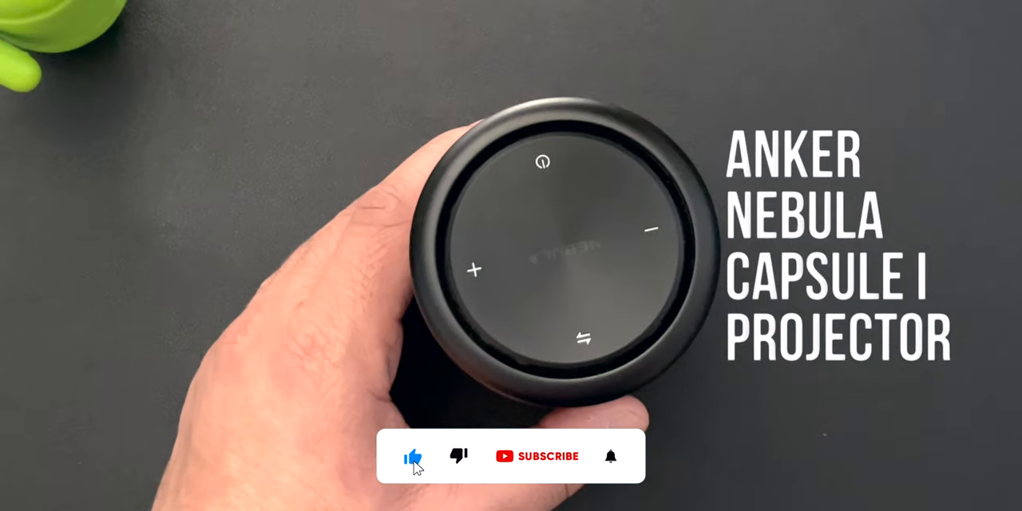